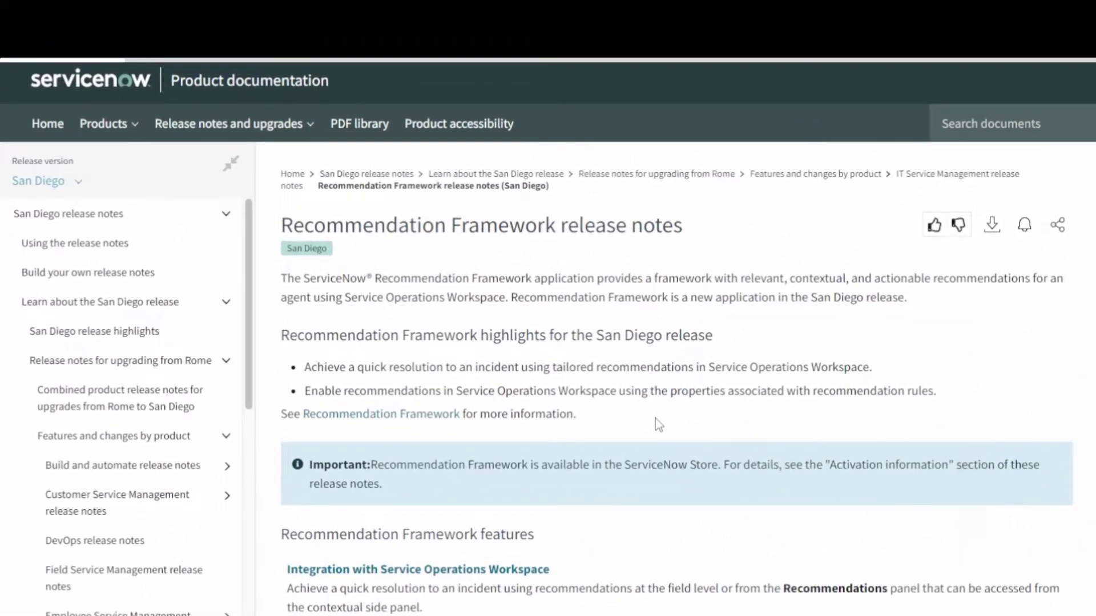
# Review the Recommendation Framework release notes and open the Recommendation Framework documentation topic.
pyautogui.scroll(-3)
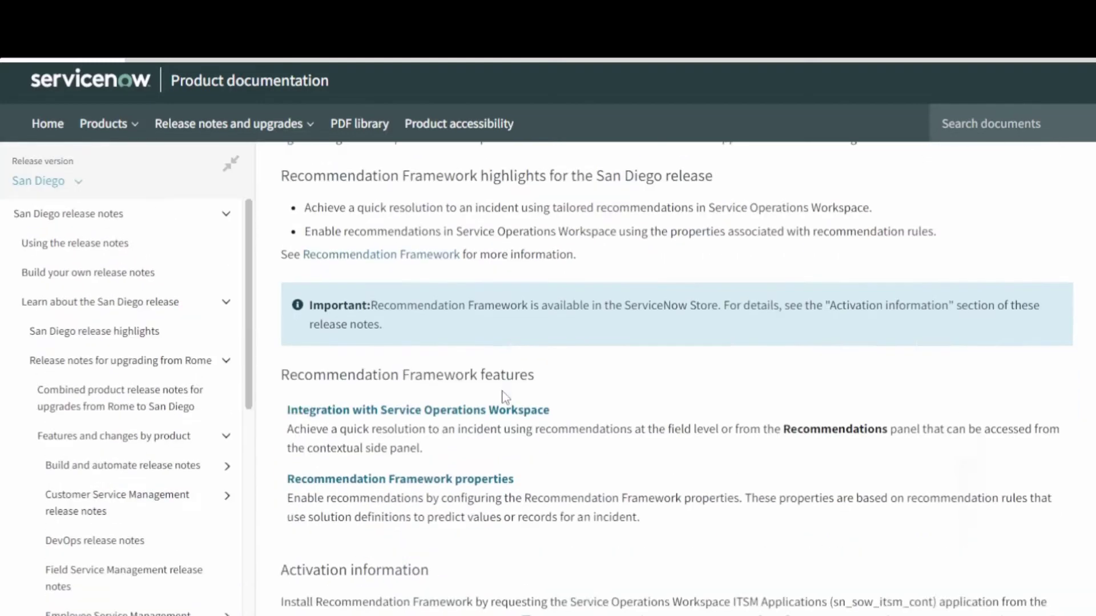
pyautogui.scroll(-3)
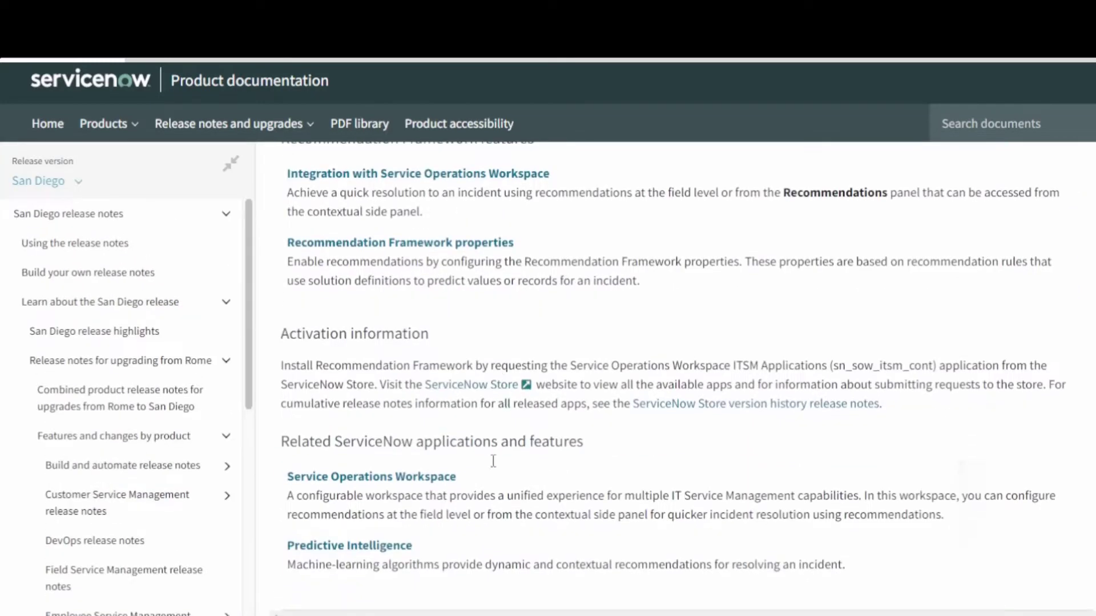
pyautogui.scroll(3)
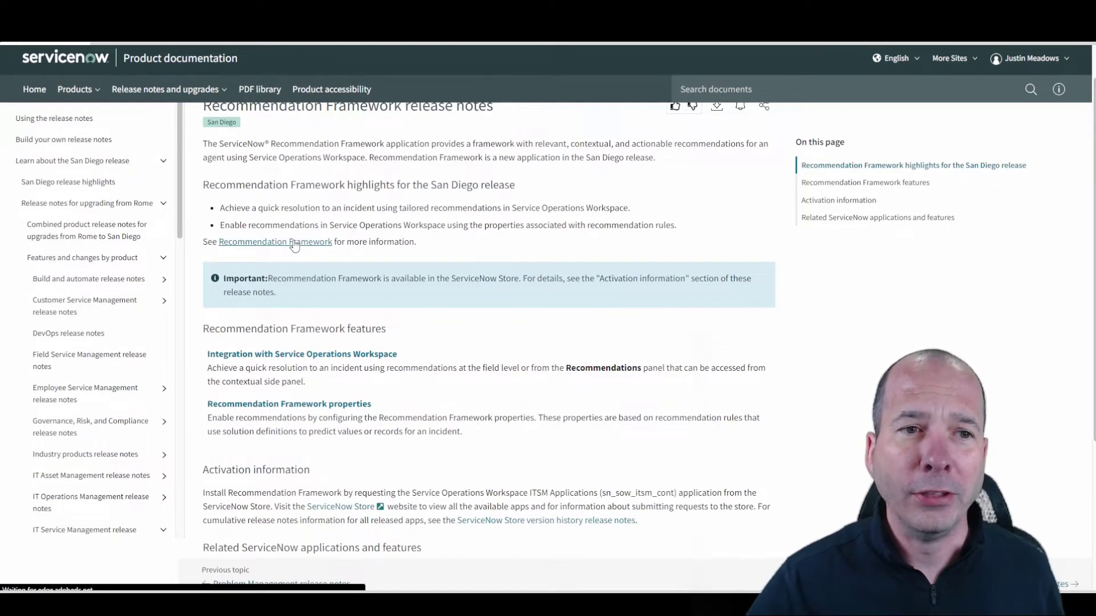
pyautogui.click(275, 241)
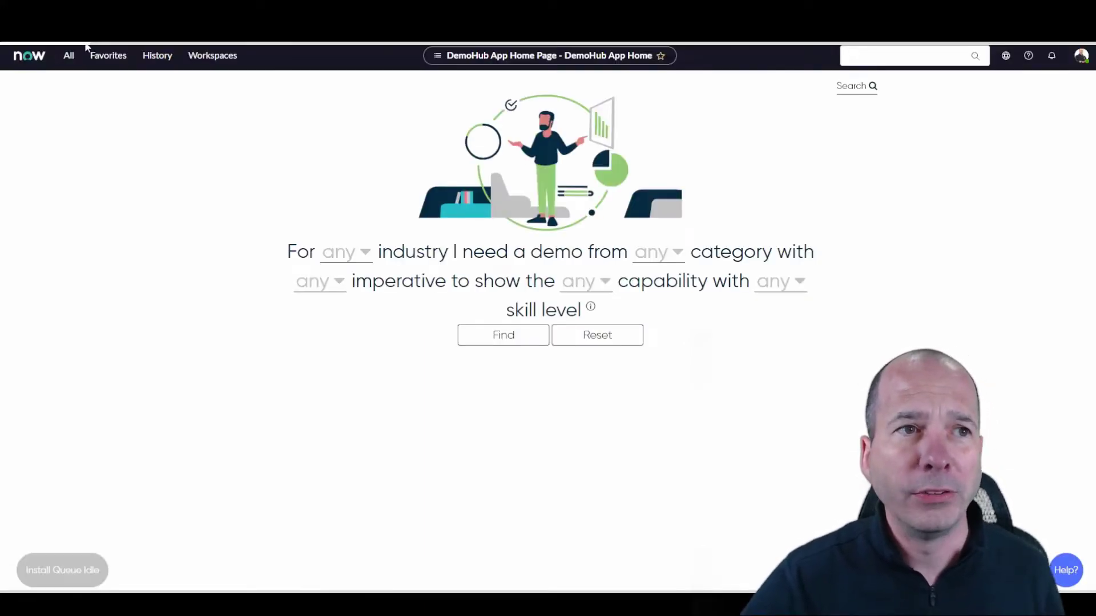
# Navigate via the All menu filter 'recomme' to Recommendation Framework > Administration > Recommendation Properties.
pyautogui.click(67, 54)
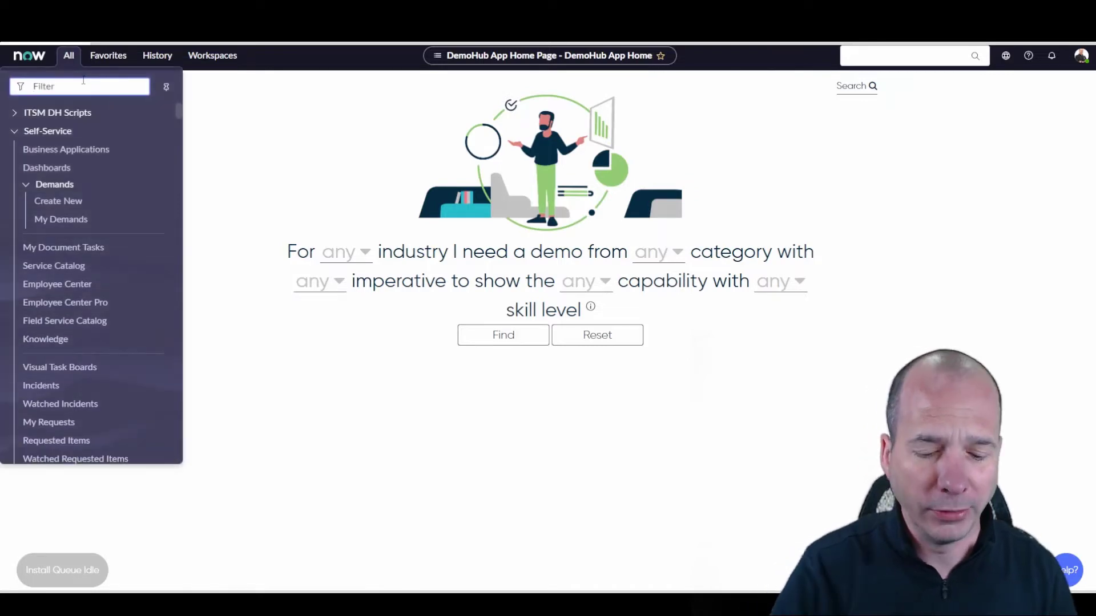
pyautogui.write('recomme')
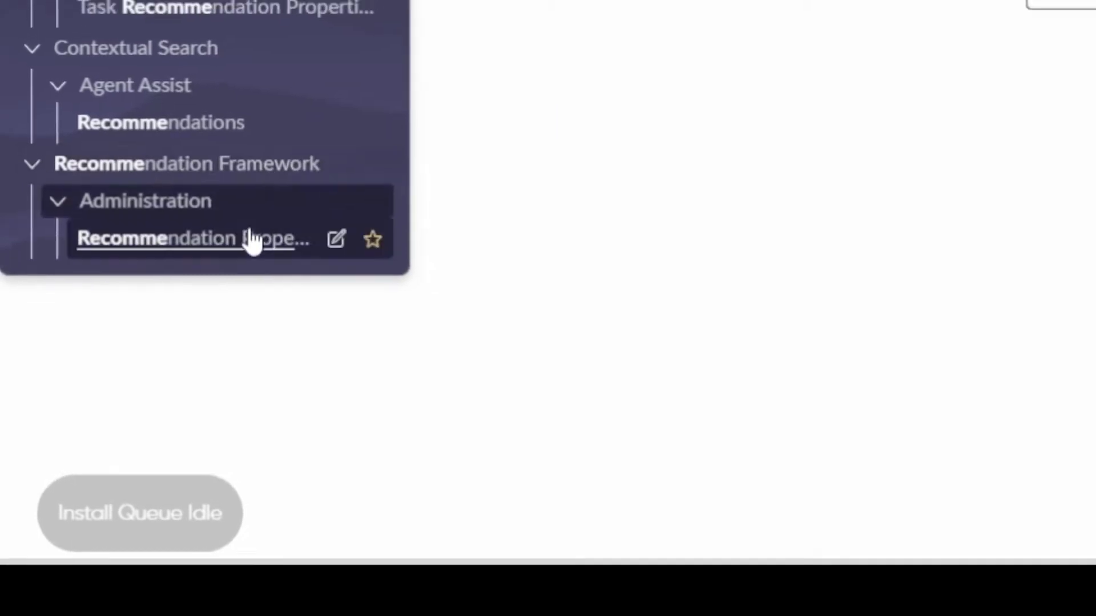
pyautogui.click(190, 239)
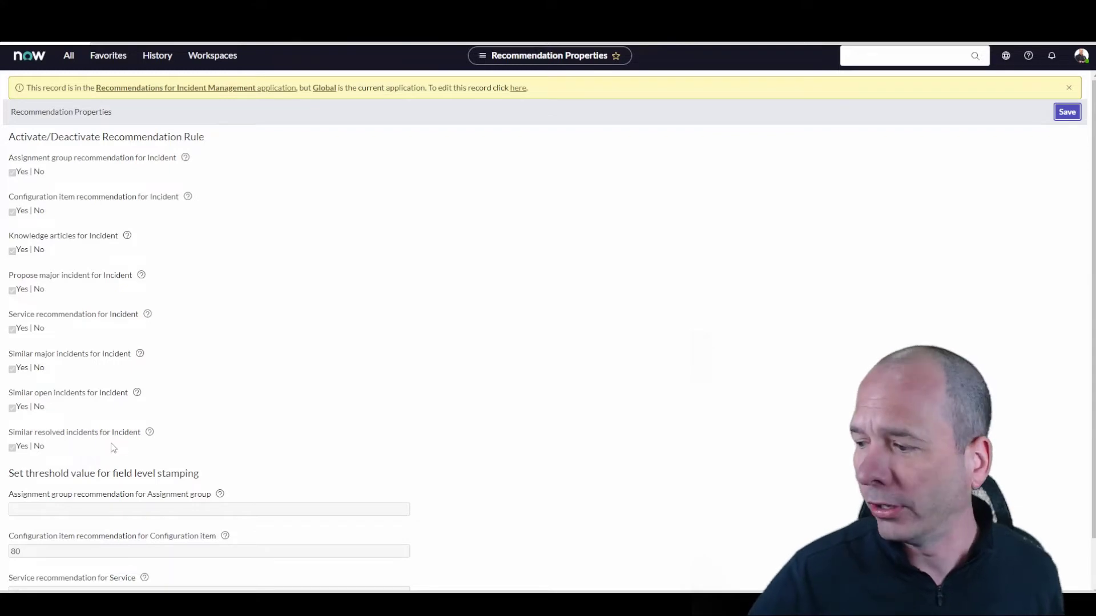
pyautogui.moveTo(36, 378)
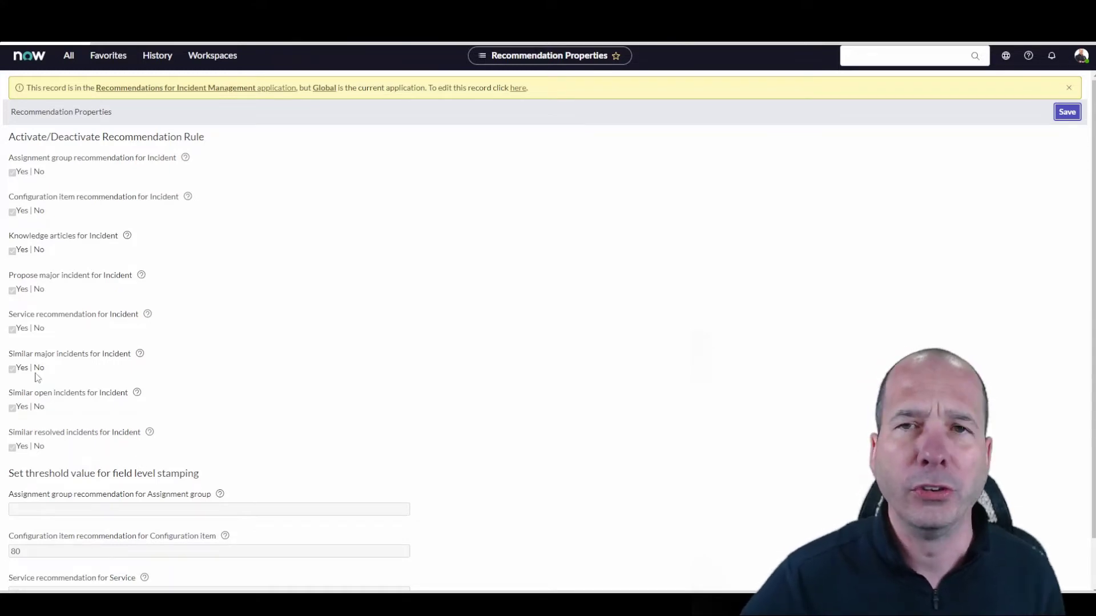
pyautogui.moveTo(4, 263)
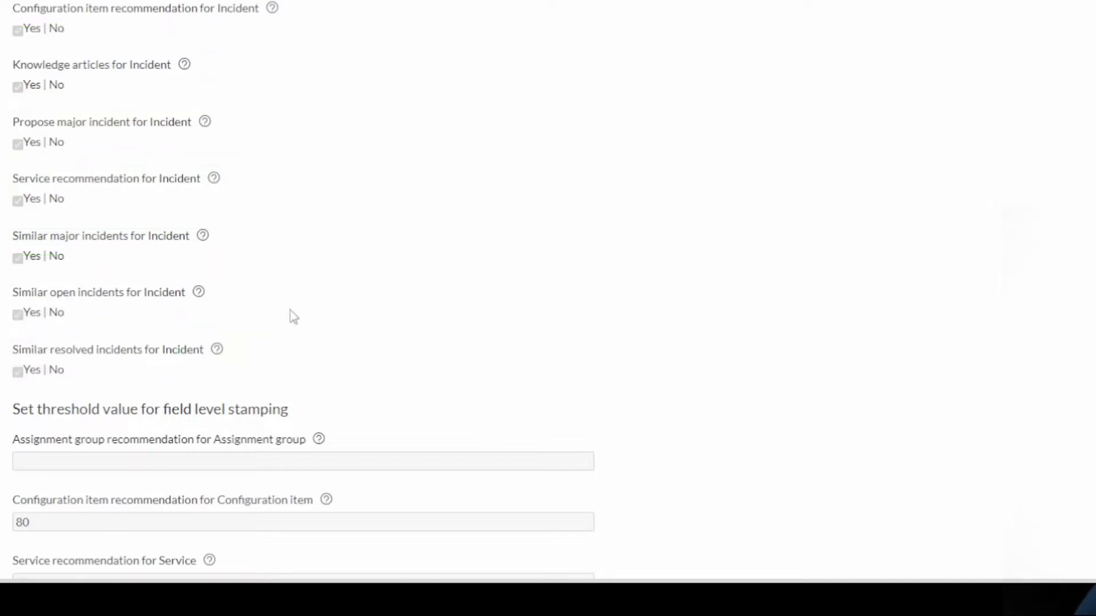
pyautogui.moveTo(332, 194)
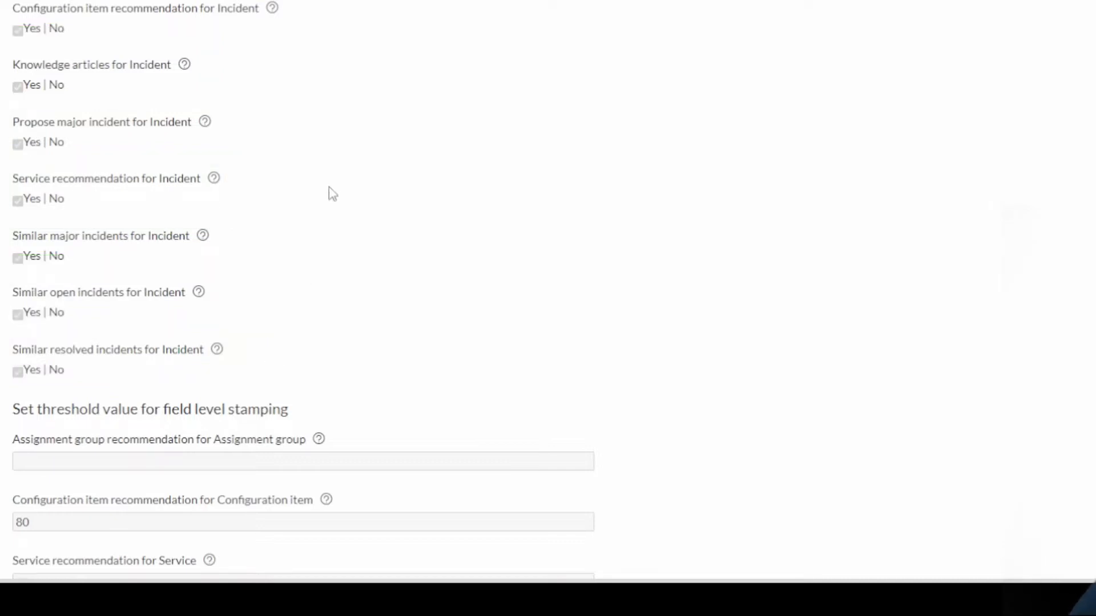
pyautogui.scroll(-3)
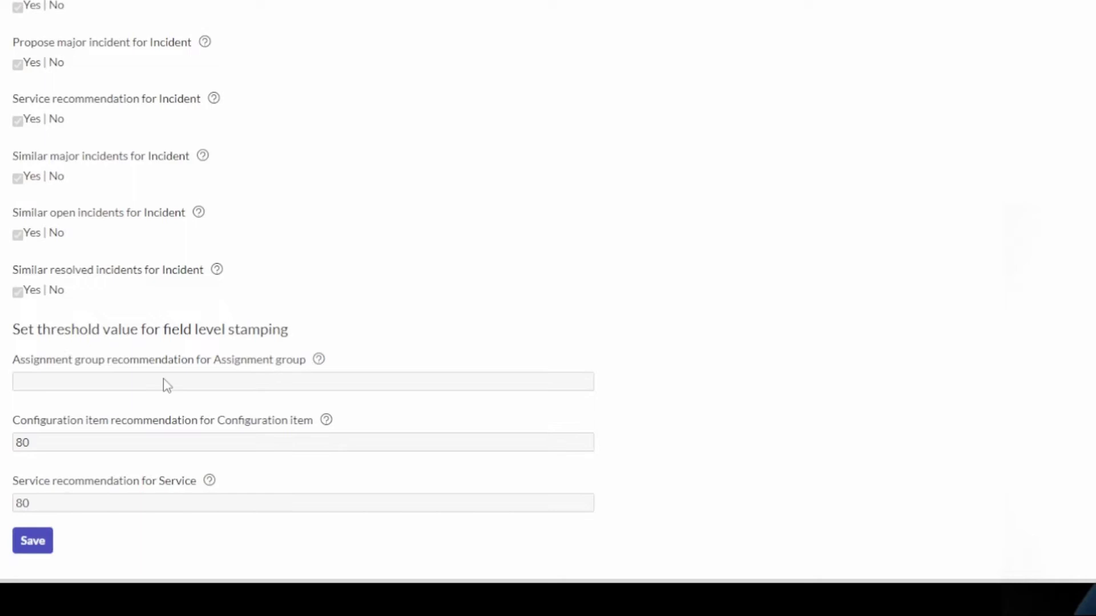
pyautogui.moveTo(194, 441)
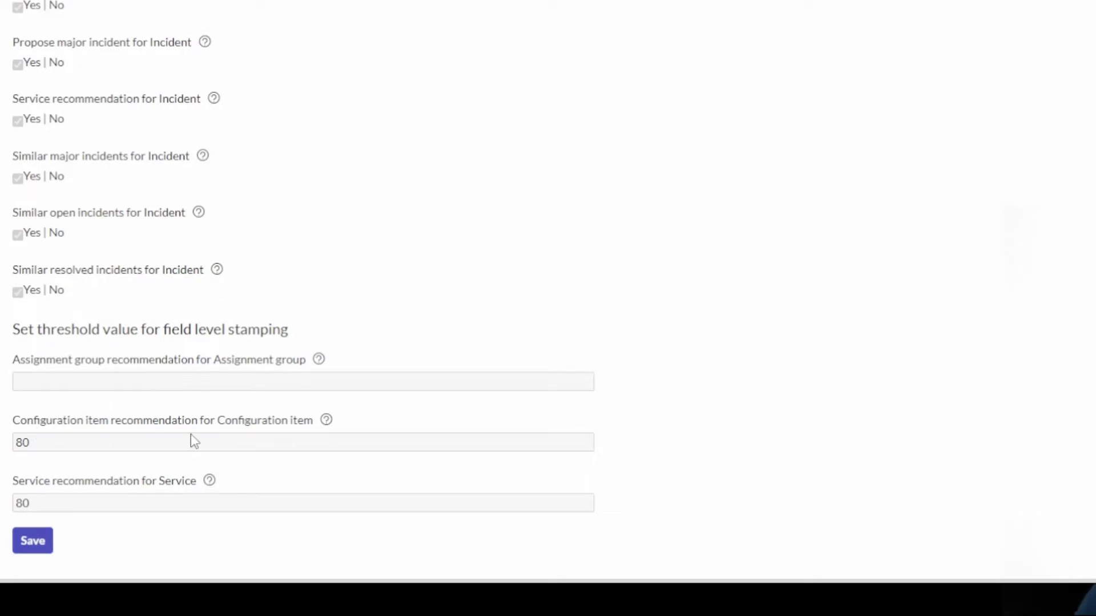
pyautogui.moveTo(38, 501)
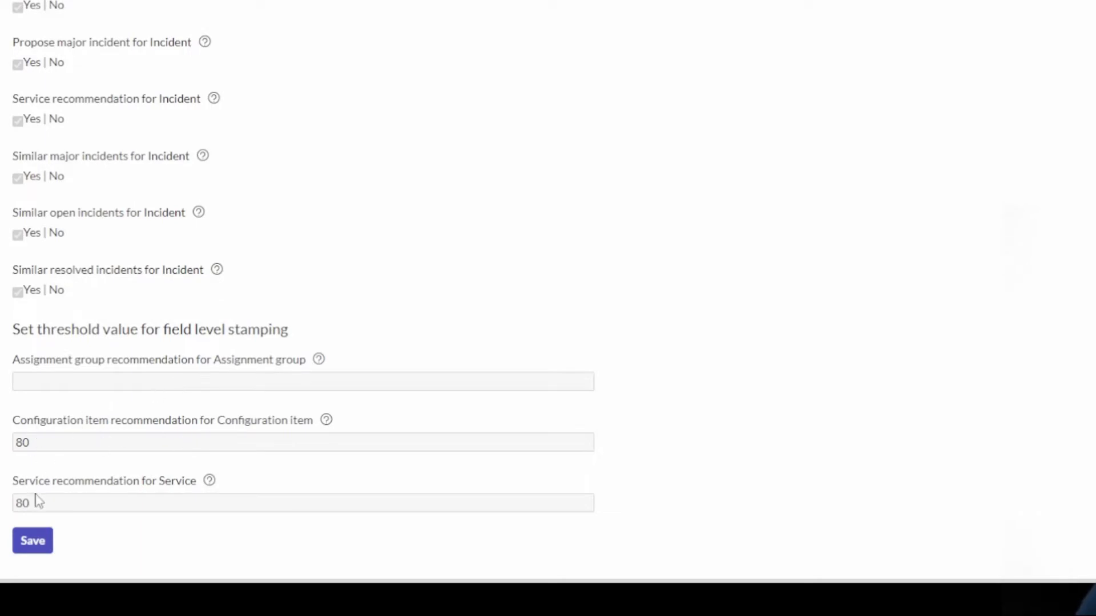
pyautogui.moveTo(114, 500)
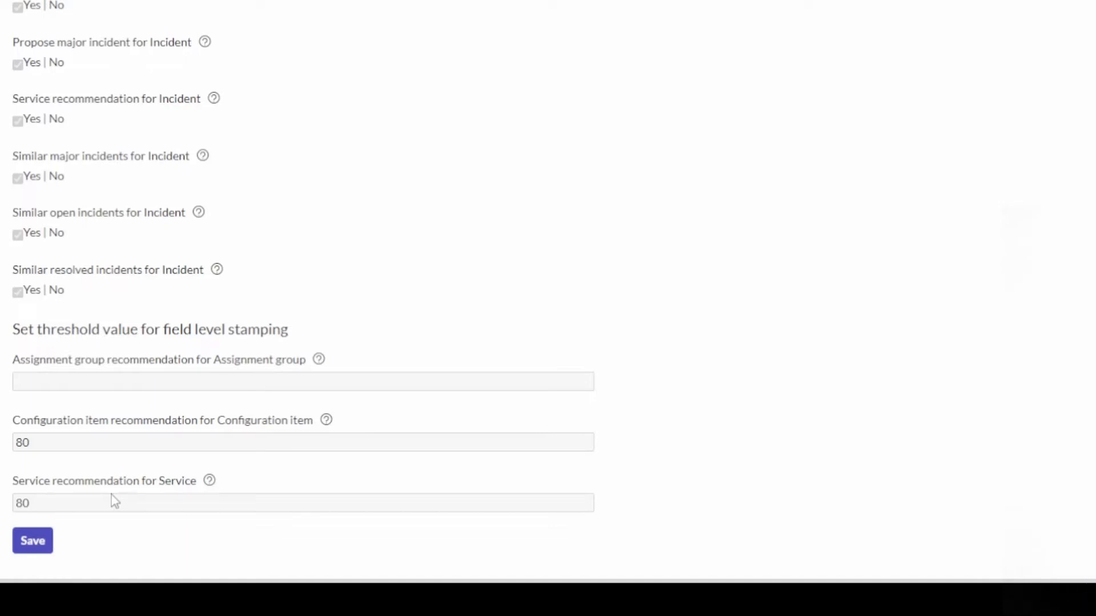
pyautogui.scroll(3)
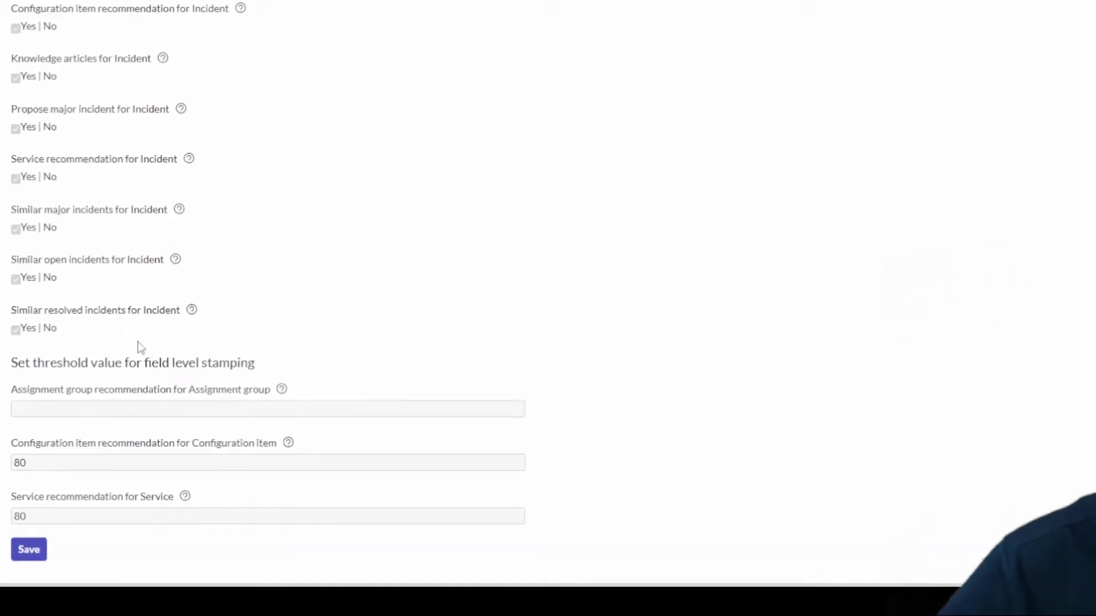
pyautogui.scroll(3)
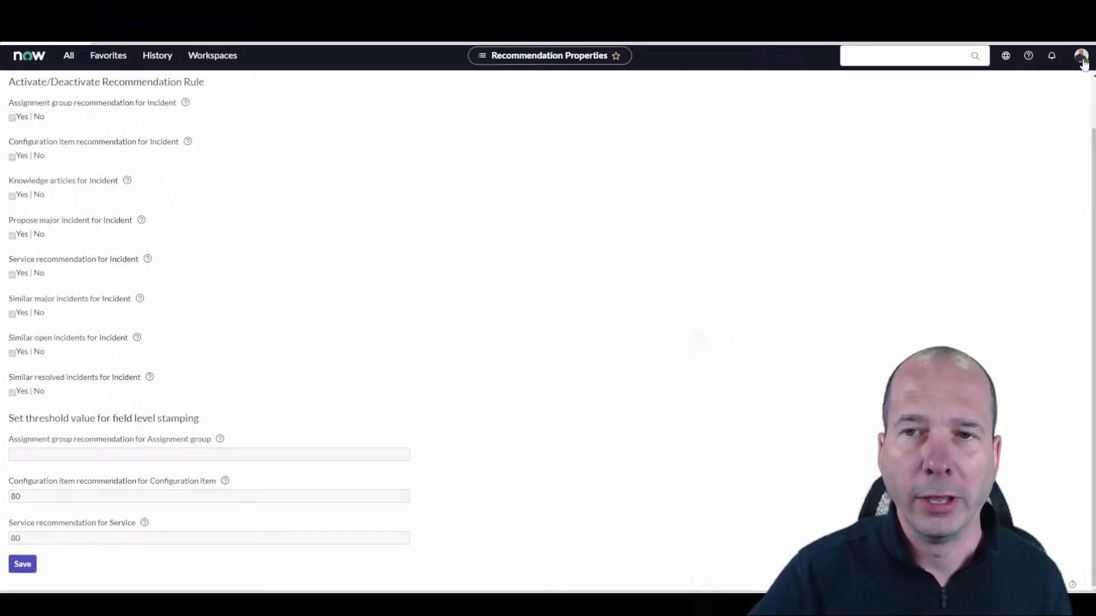
# Impersonate the Laxmi Analyst user from the profile menu, landing in Service Operations Workspace.
pyautogui.click(1082, 55)
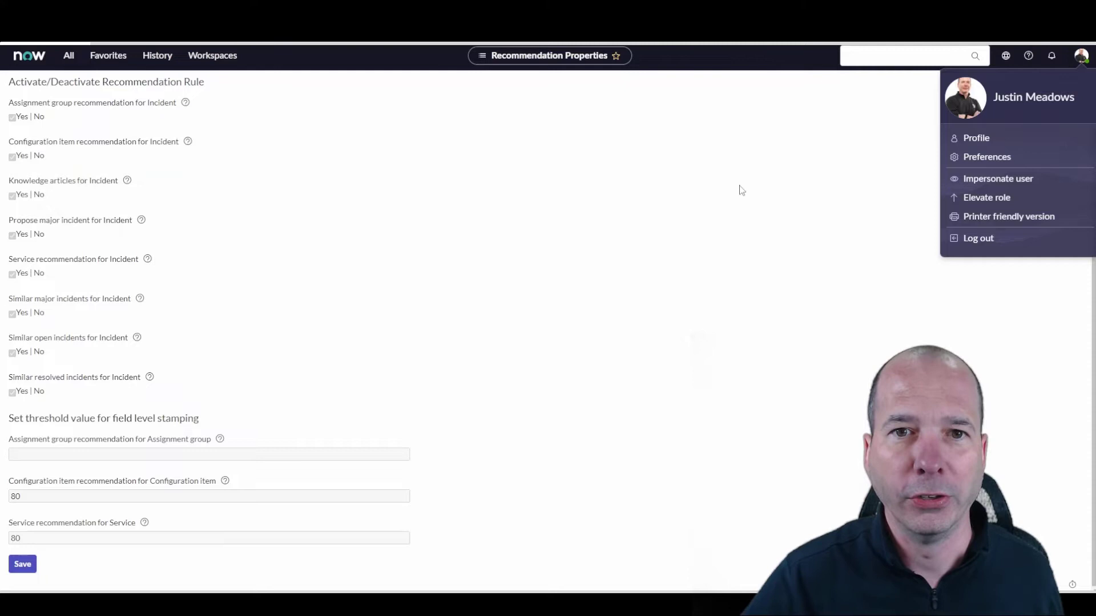
pyautogui.click(997, 178)
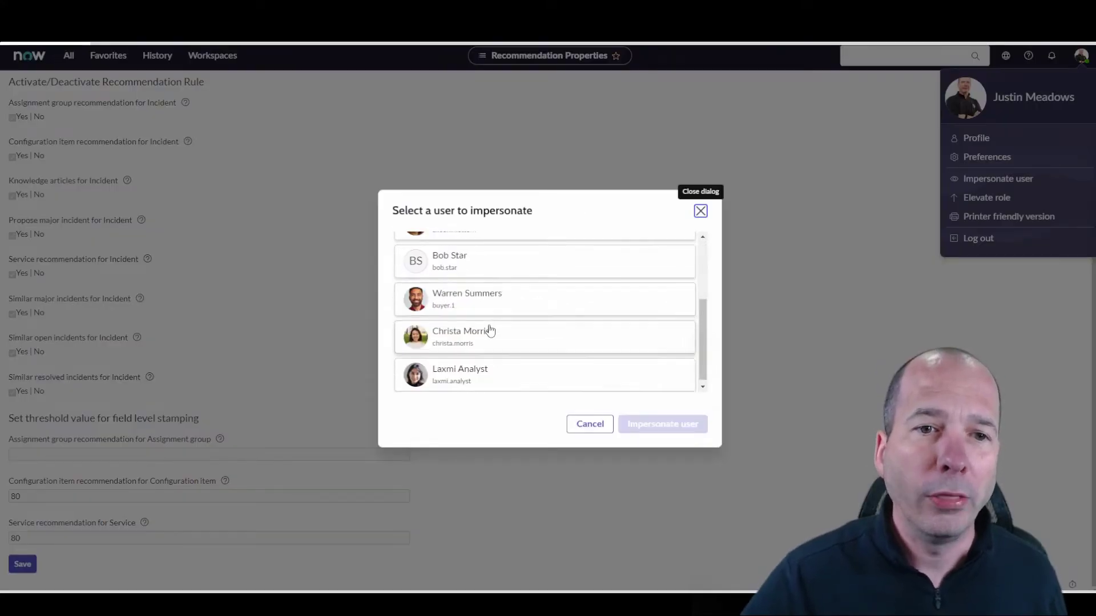
pyautogui.click(544, 374)
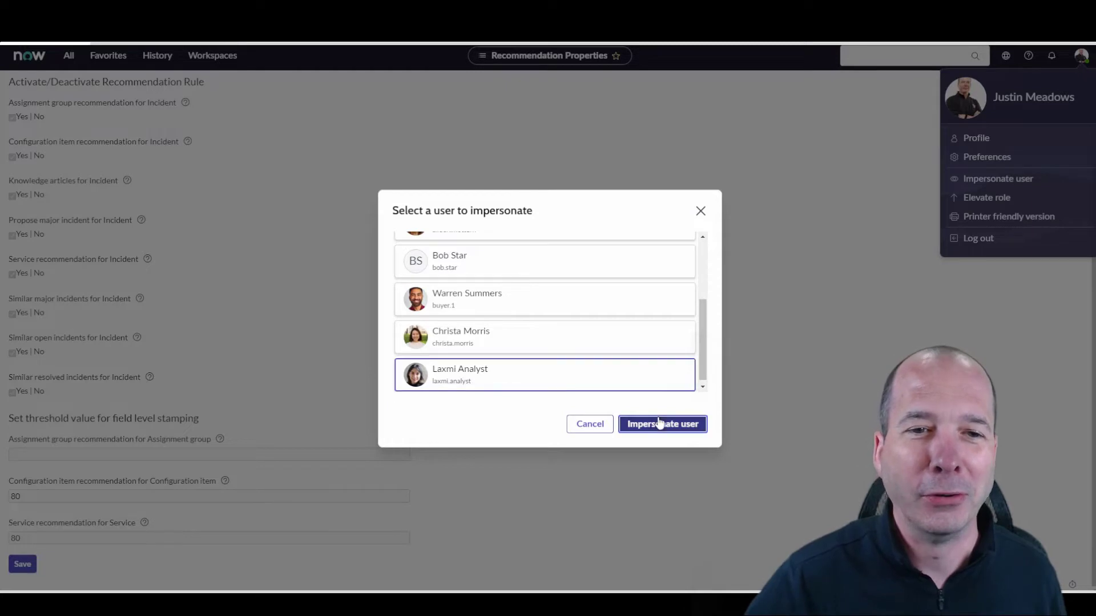
pyautogui.click(661, 423)
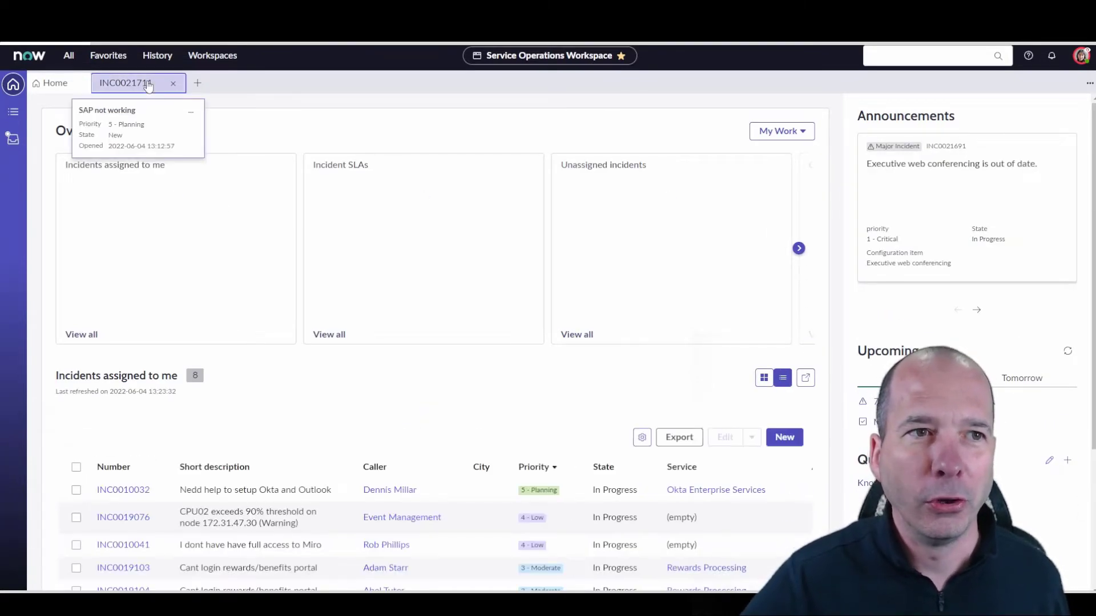
# Open incident INC0021711 'SAP not working' with its empty Recommendations panel.
pyautogui.click(122, 82)
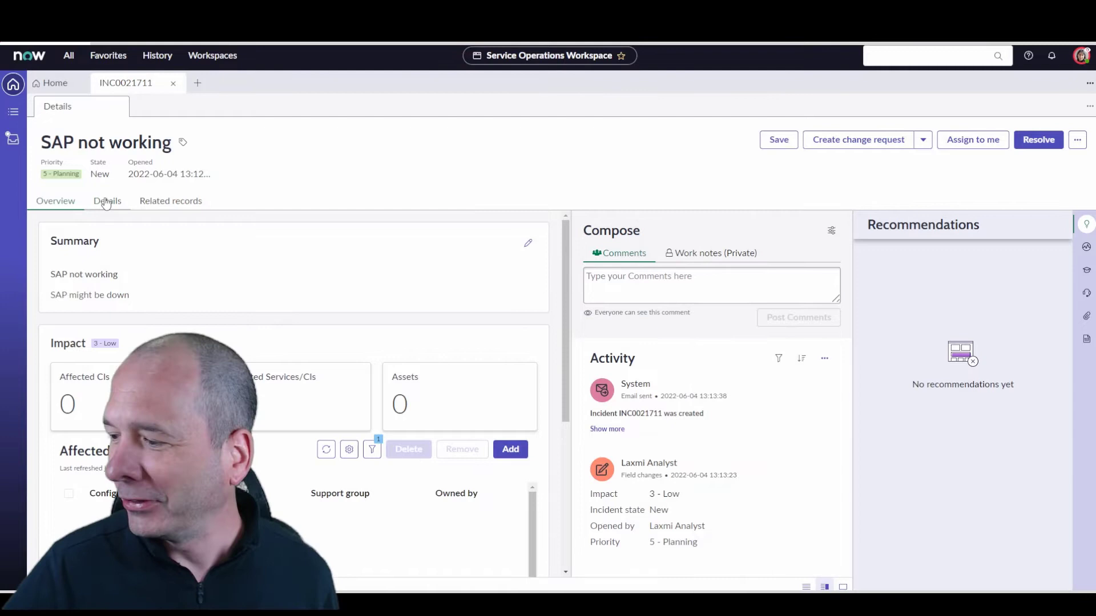
pyautogui.moveTo(841, 183)
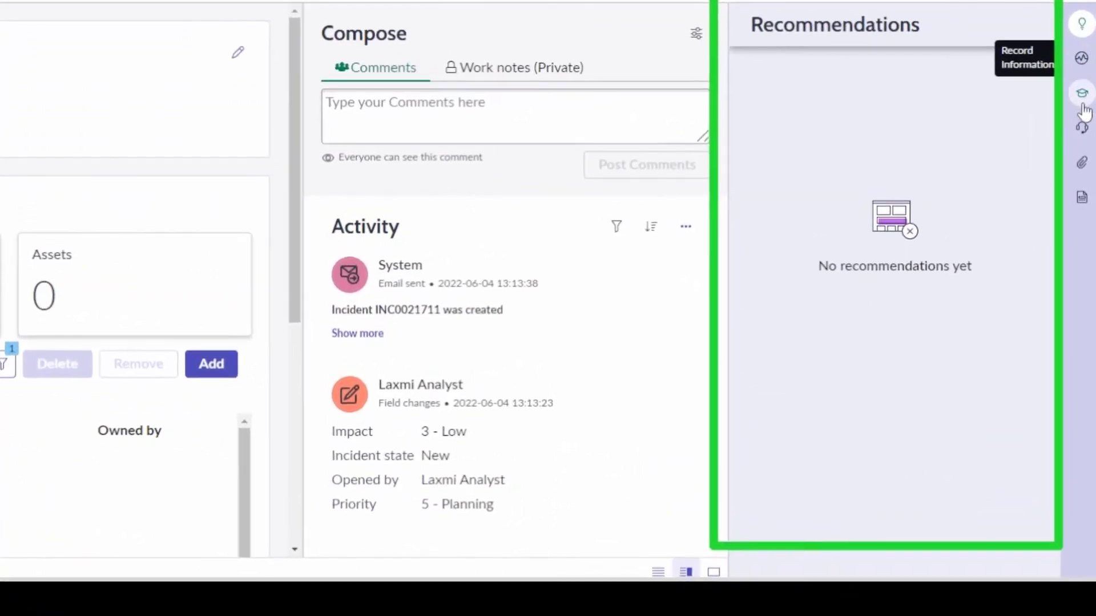
pyautogui.moveTo(1080, 94)
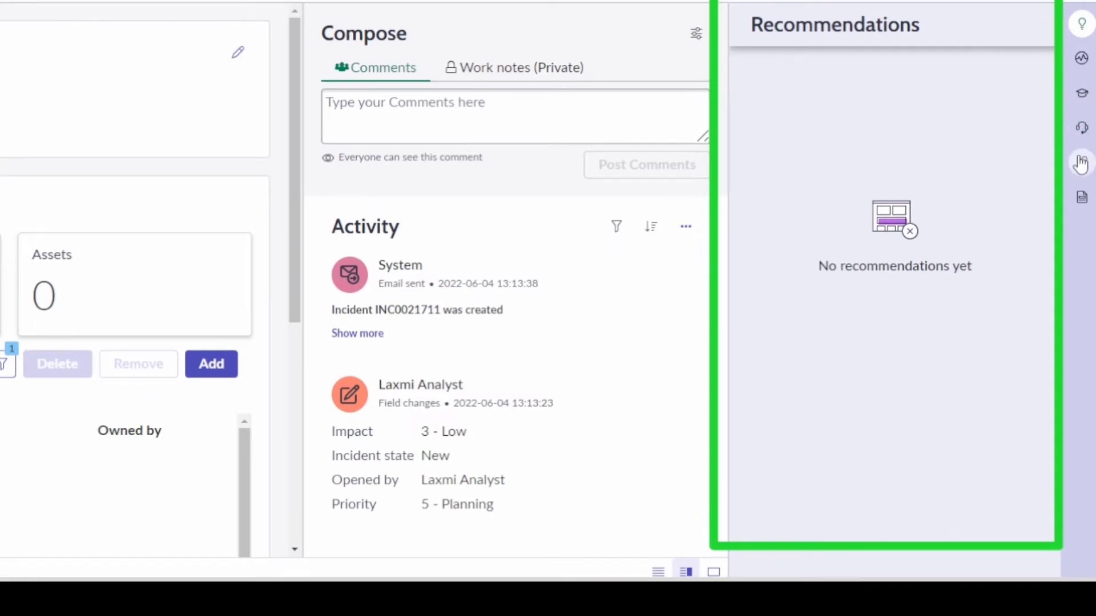
pyautogui.moveTo(1080, 198)
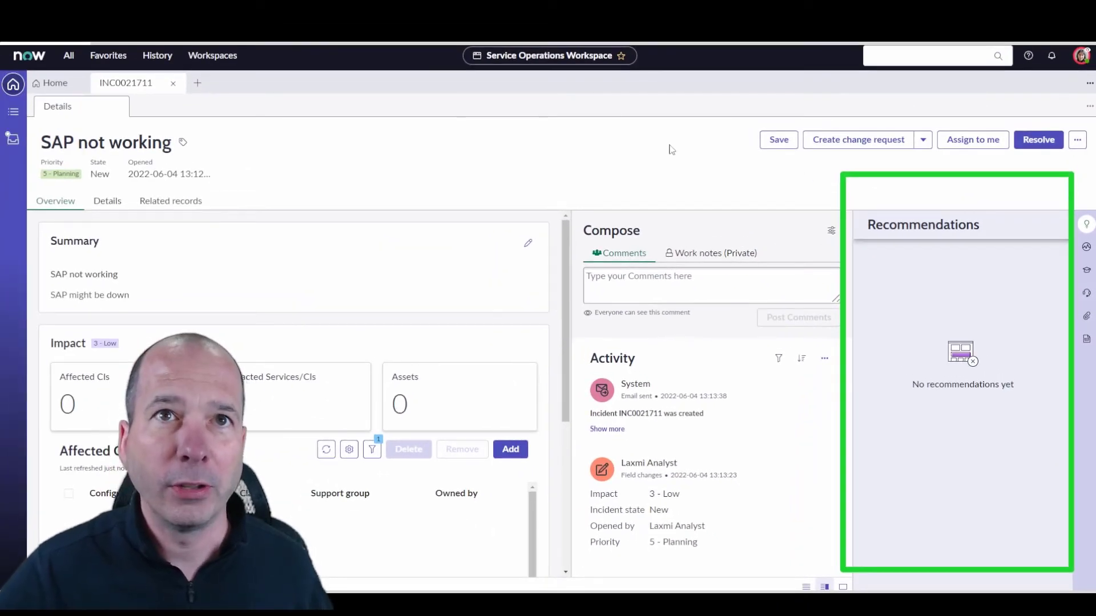
# Change the incident's Short description to 'test' and view the full list of similar open incidents.
pyautogui.click(107, 201)
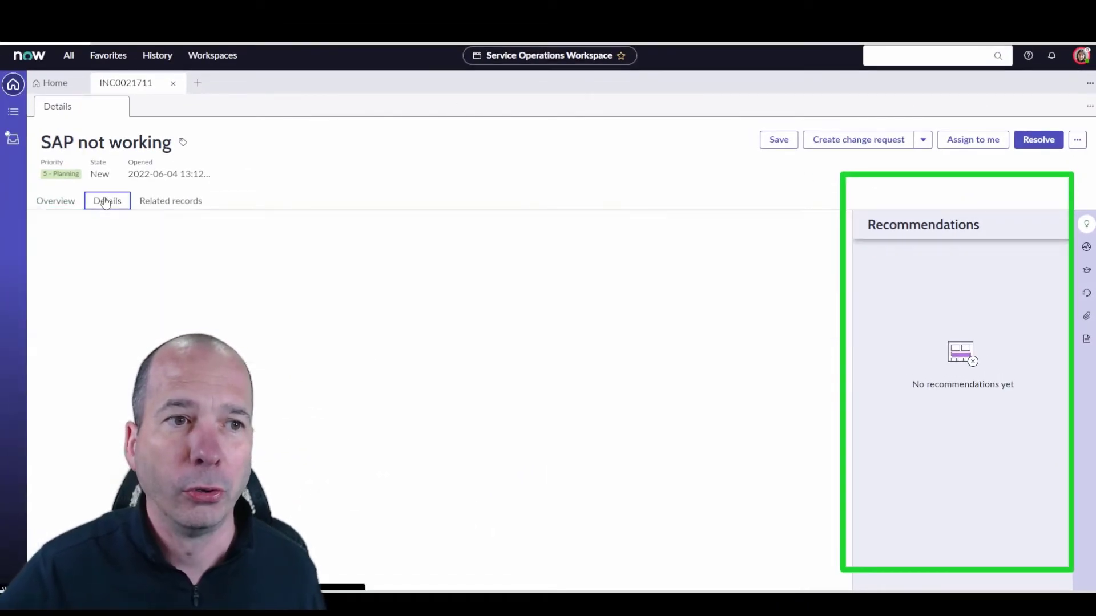
pyautogui.click(107, 201)
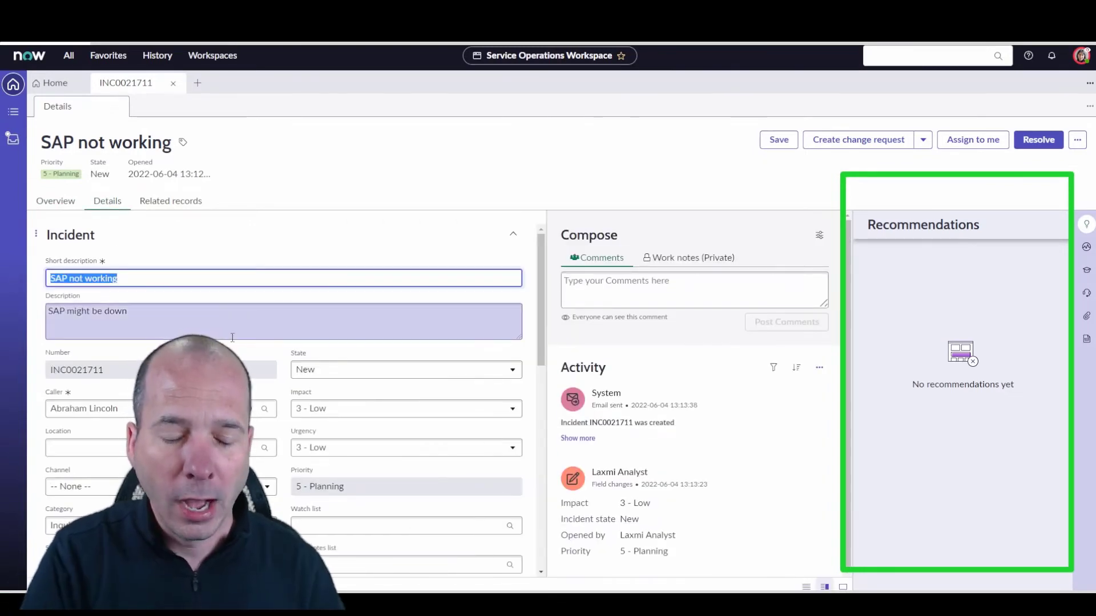
pyautogui.write('test')
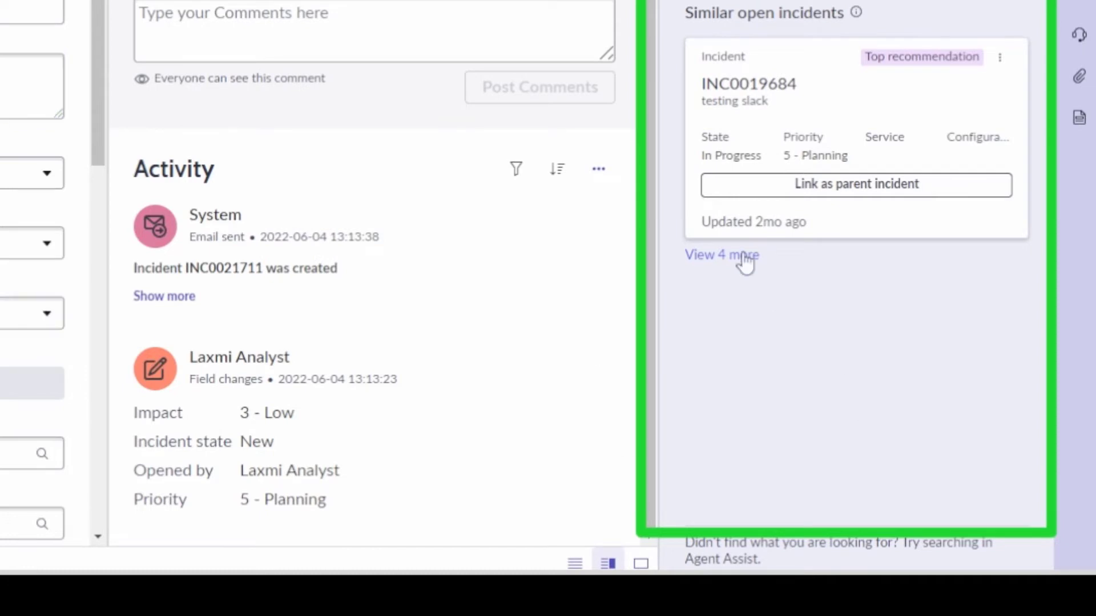
pyautogui.moveTo(854, 94)
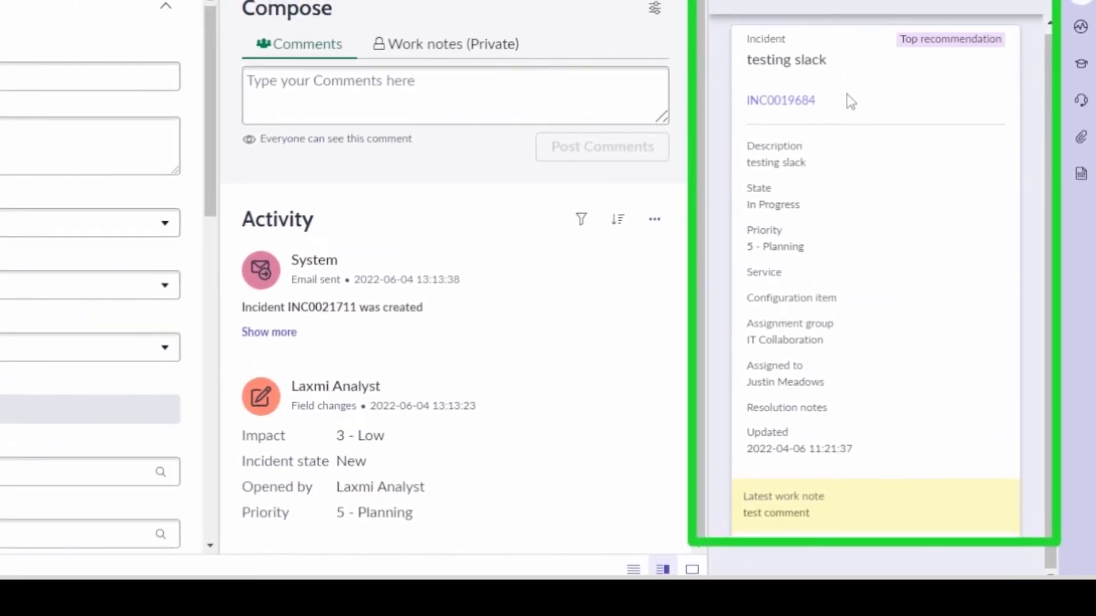
pyautogui.moveTo(788, 536)
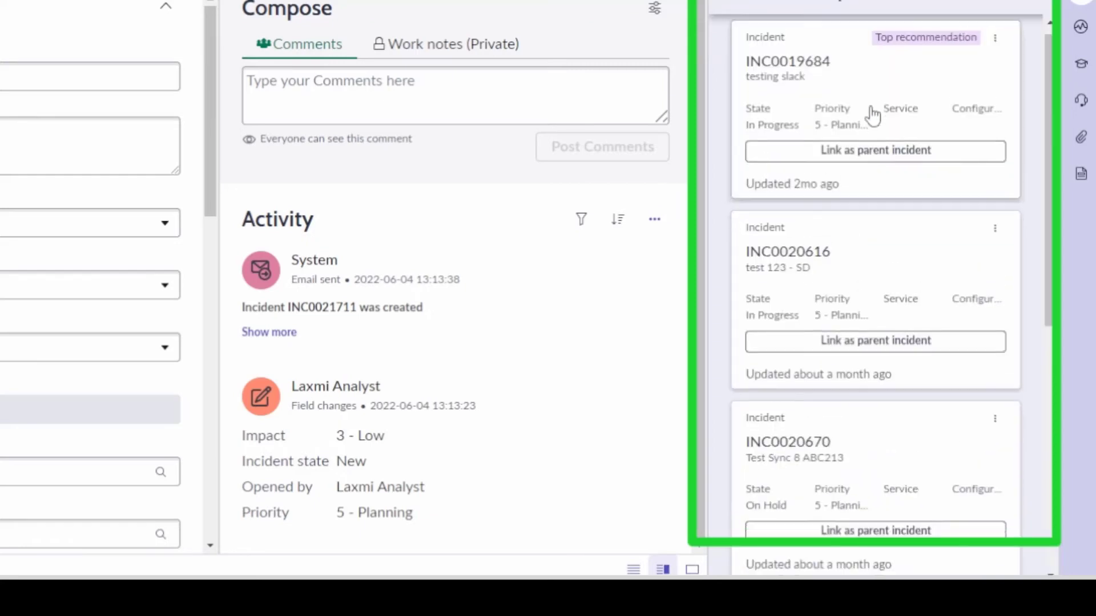
pyautogui.scroll(-3)
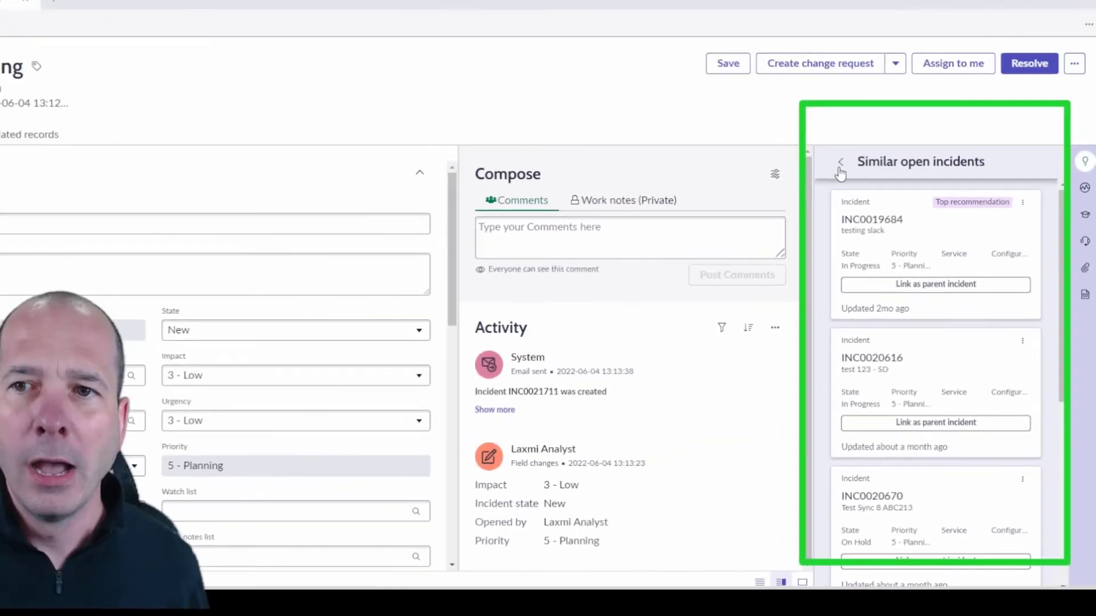
# Return to the recommendations summary and change the Short description to 'vpn', surfacing VPN incident INC0019920.
pyautogui.click(841, 161)
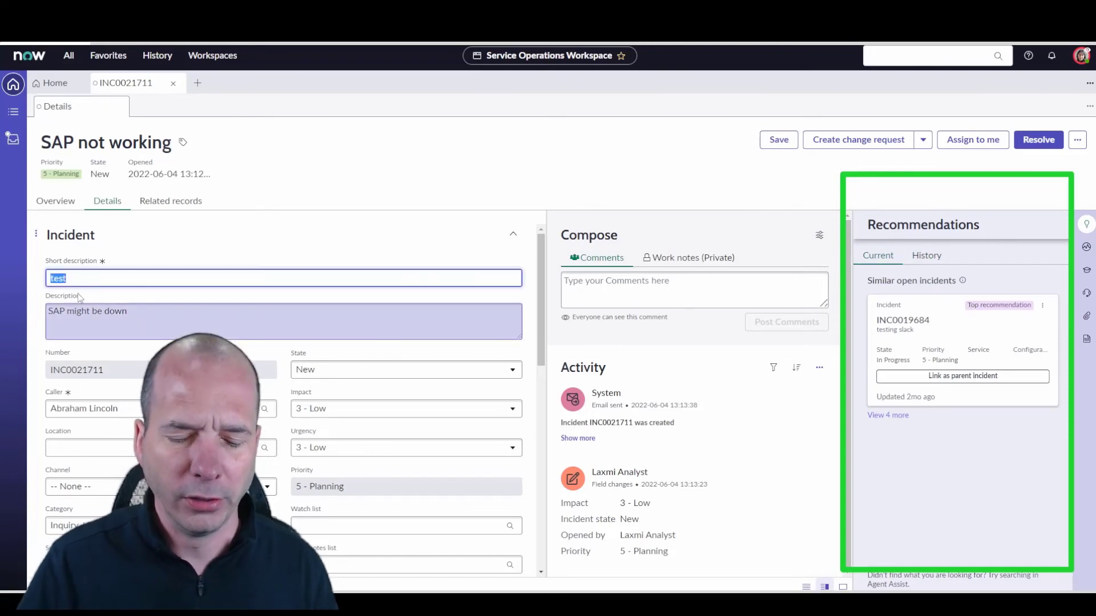
pyautogui.write('vpn')
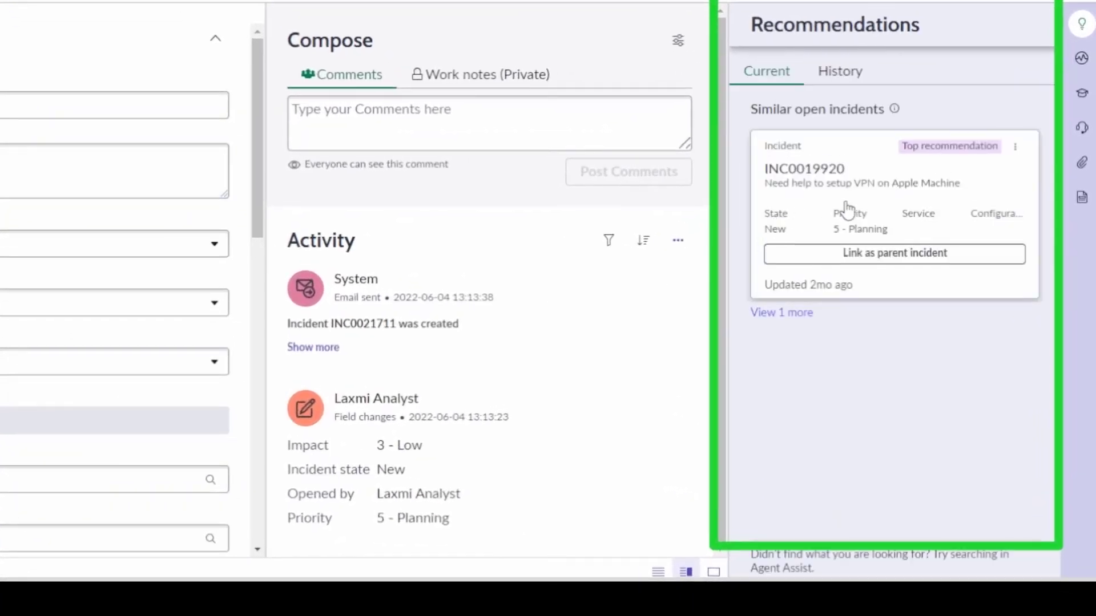
pyautogui.moveTo(846, 210)
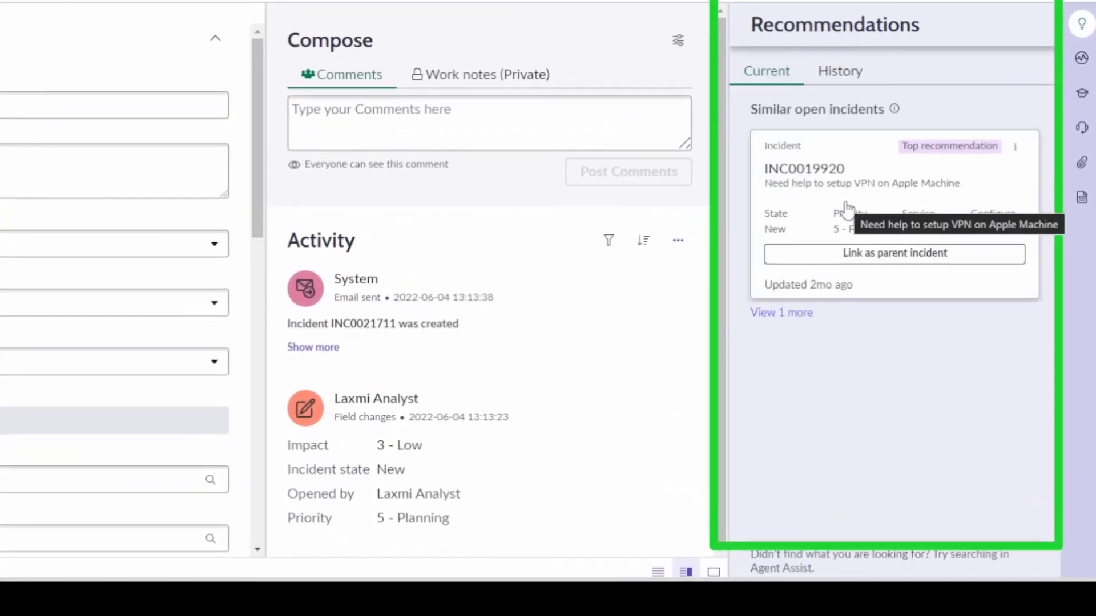